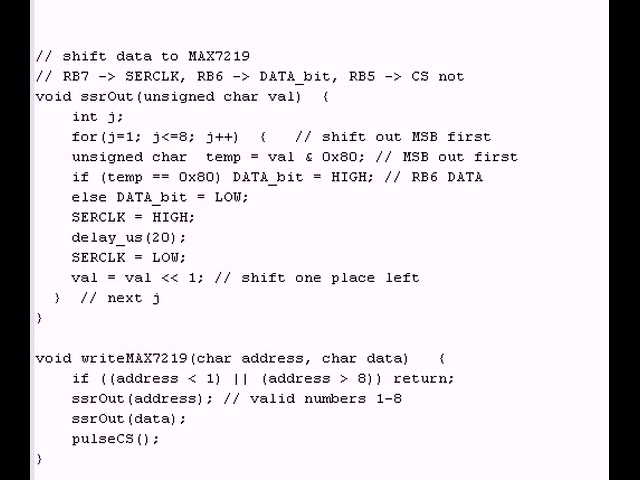
- Scroll to the for loop computing digits with % 10 and writing positions 1-4 to the MAX7219
left_click(52, 52)
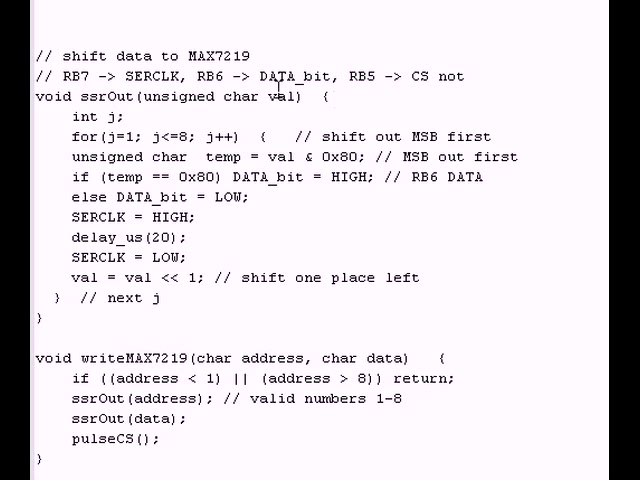
mouse_move(364, 224)
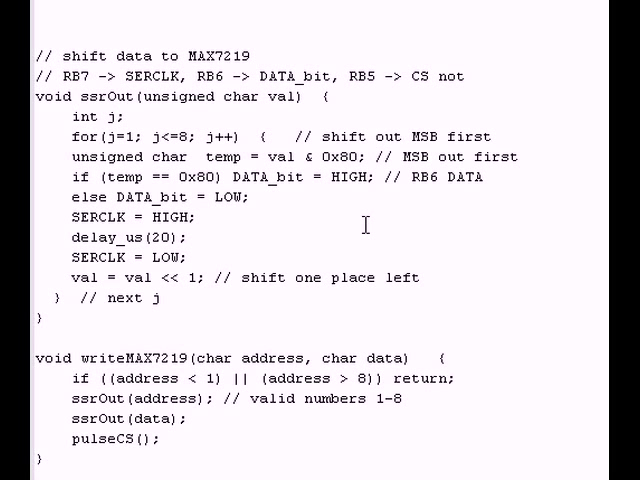
mouse_move(384, 228)
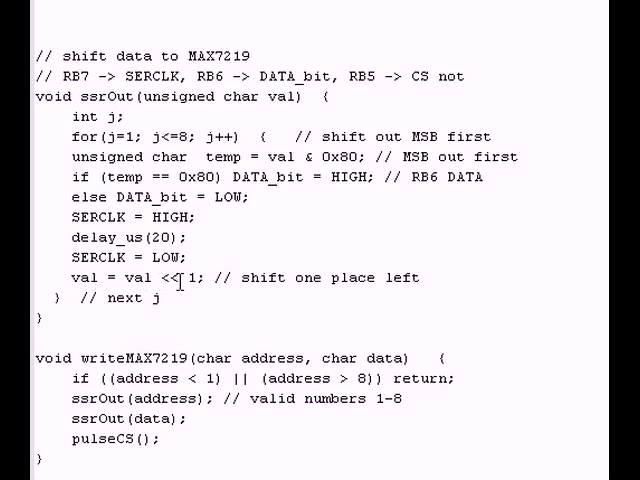
mouse_move(224, 324)
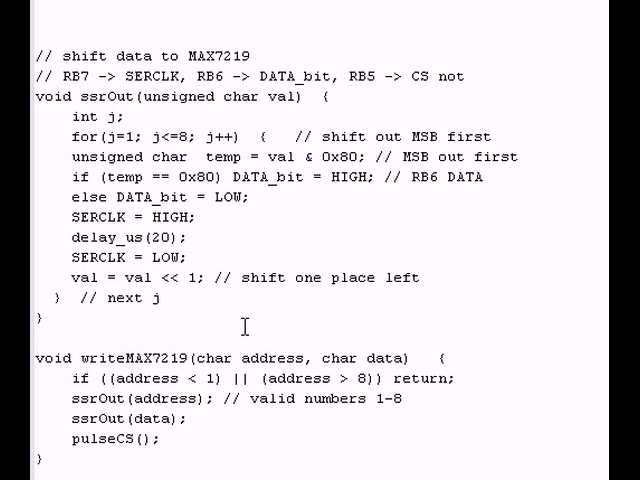
mouse_move(268, 470)
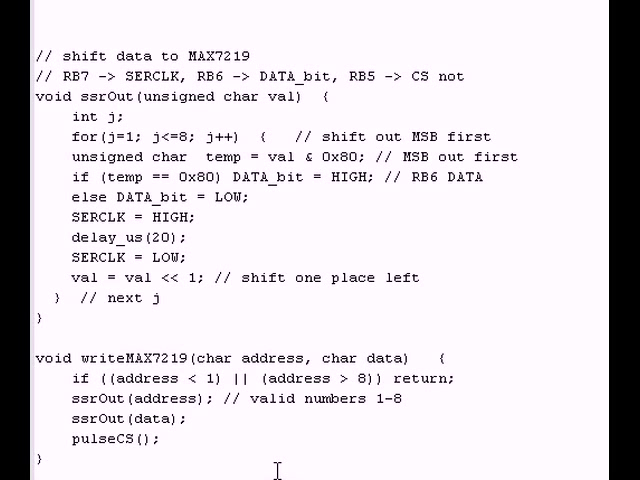
mouse_move(148, 18)
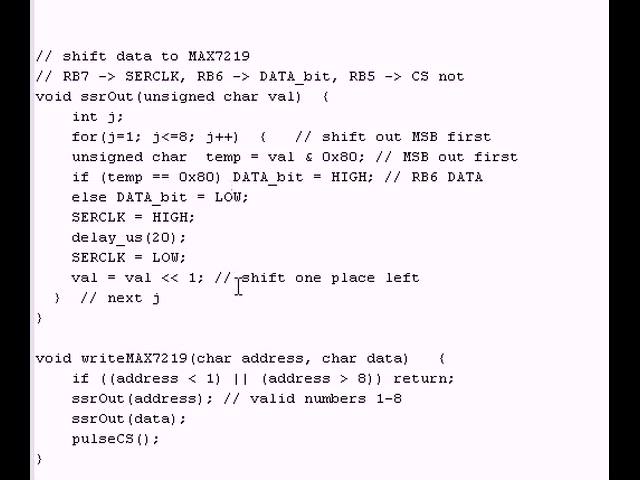
mouse_move(220, 424)
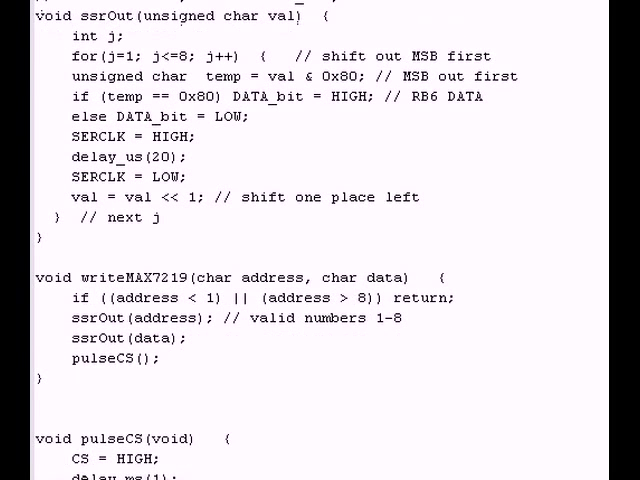
scroll("down", 3)
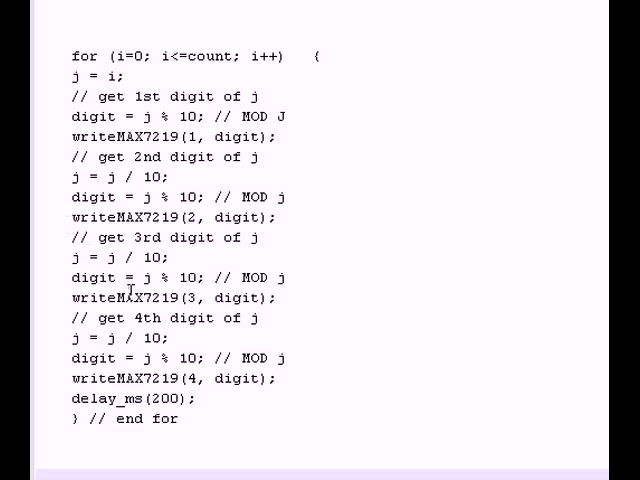
mouse_move(212, 400)
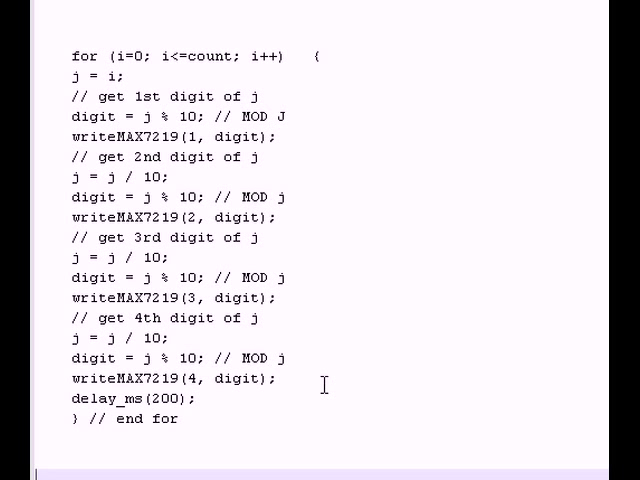
mouse_move(318, 384)
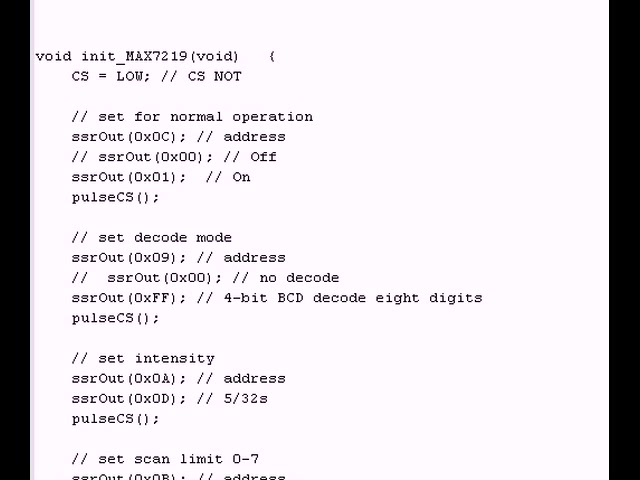
mouse_move(58, 76)
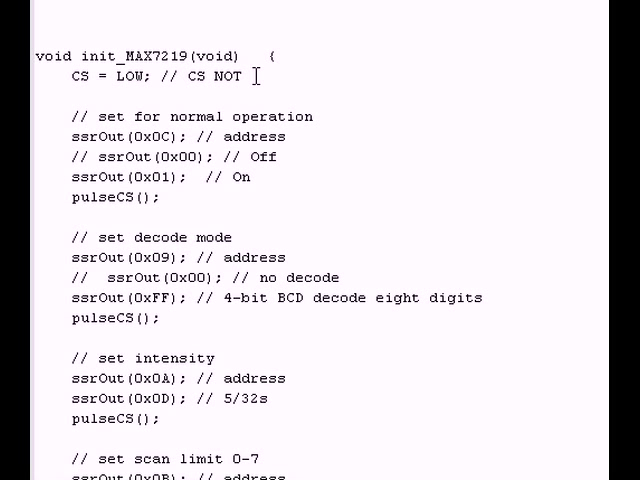
mouse_move(350, 148)
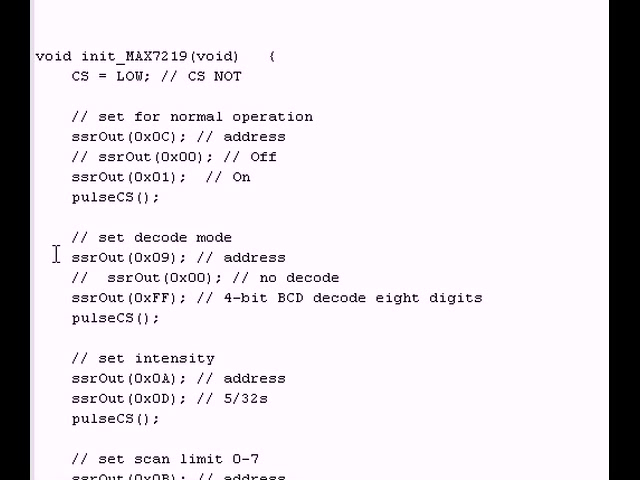
mouse_move(56, 254)
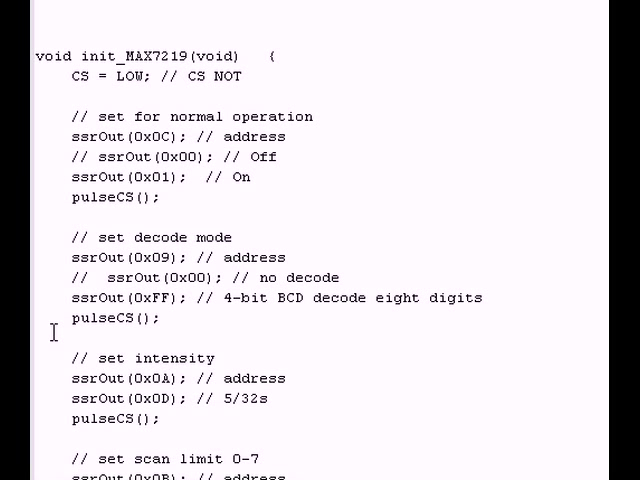
mouse_move(52, 318)
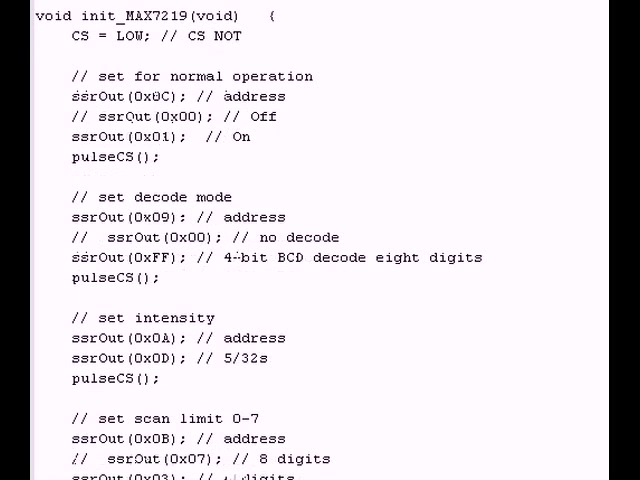
- Scroll init_MAX7219 down to the 4-digit scan-limit block and the clear-all-zeros comment
scroll("down", 3)
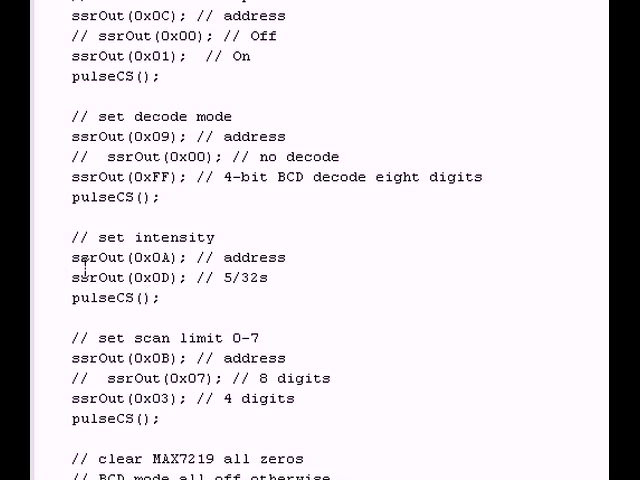
mouse_move(64, 290)
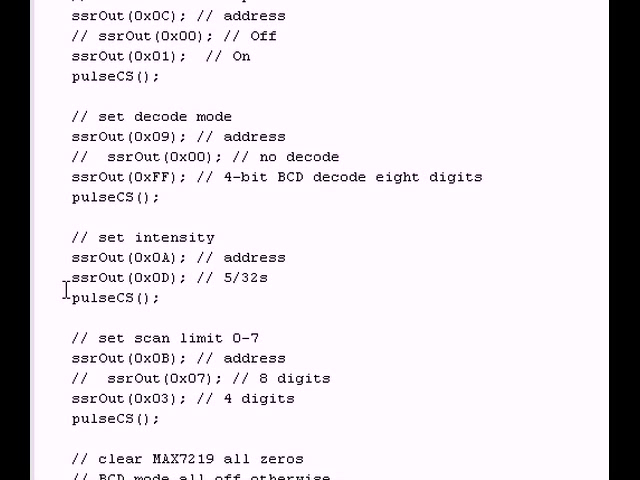
mouse_move(288, 276)
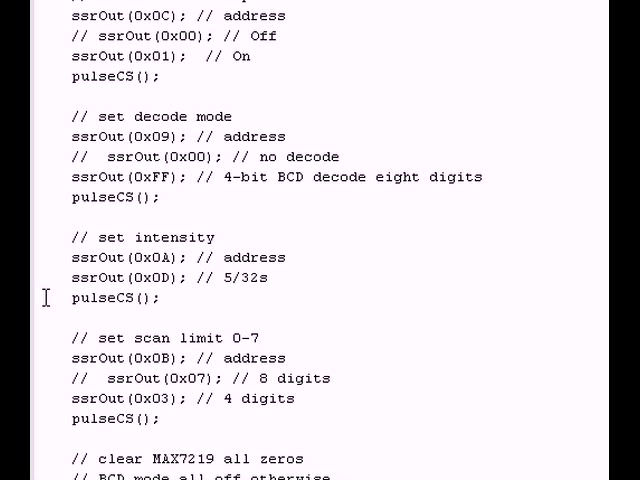
mouse_move(50, 356)
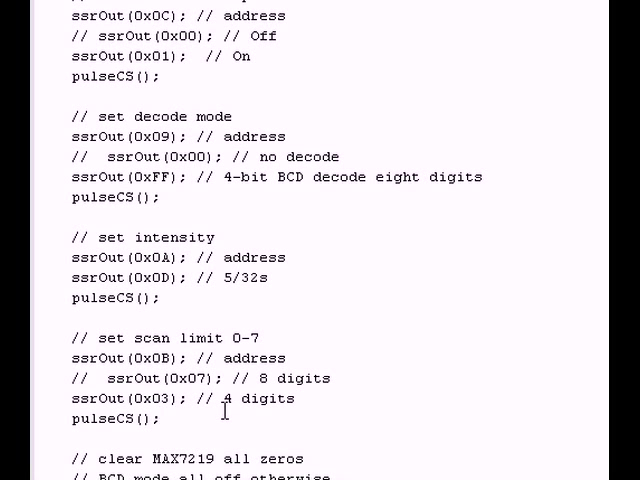
mouse_move(56, 360)
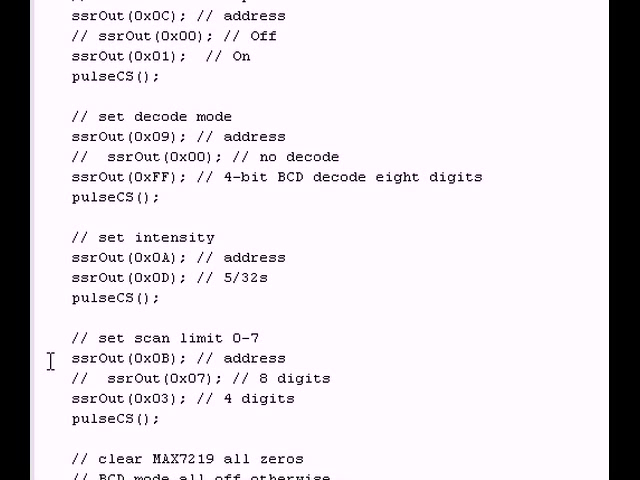
mouse_move(44, 410)
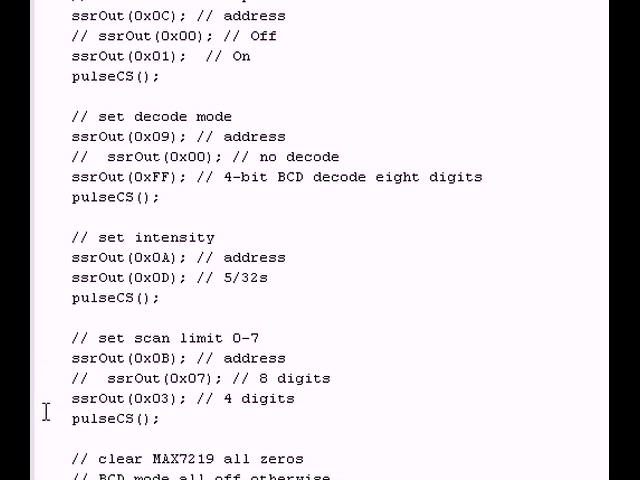